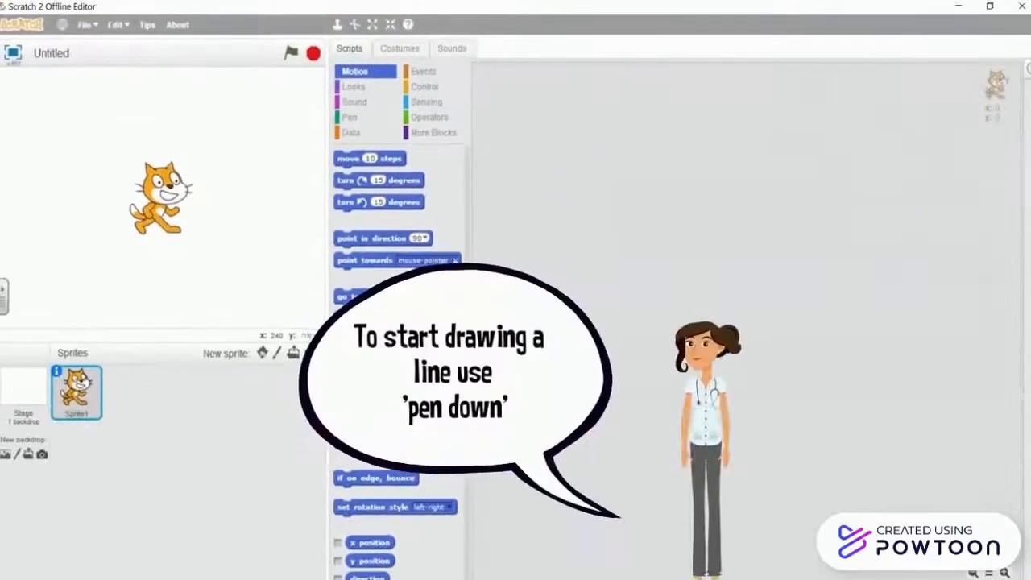
# - Show the Pen block palette to start the drawing script
pyautogui.click(350, 116)
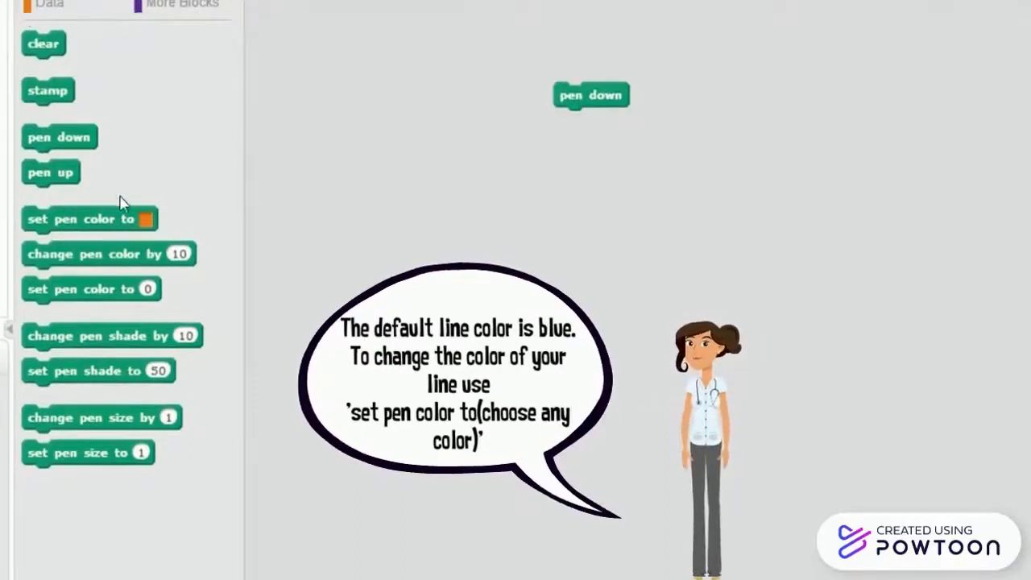
# - Snap a 'set pen color to' block beneath 'pen down'
pyautogui.moveTo(89, 219); pyautogui.dragTo(616, 140)
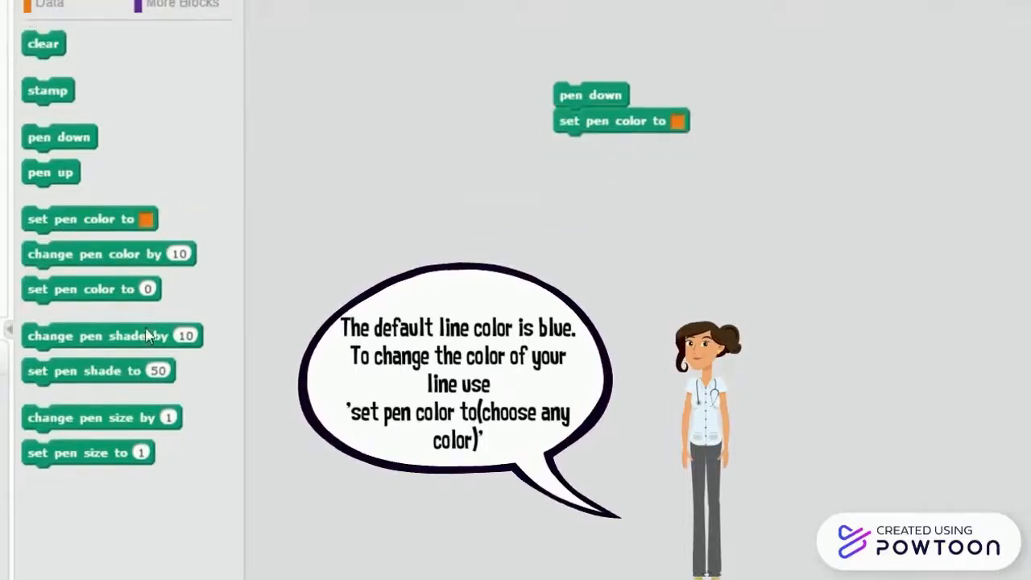
pyautogui.moveTo(94, 445)
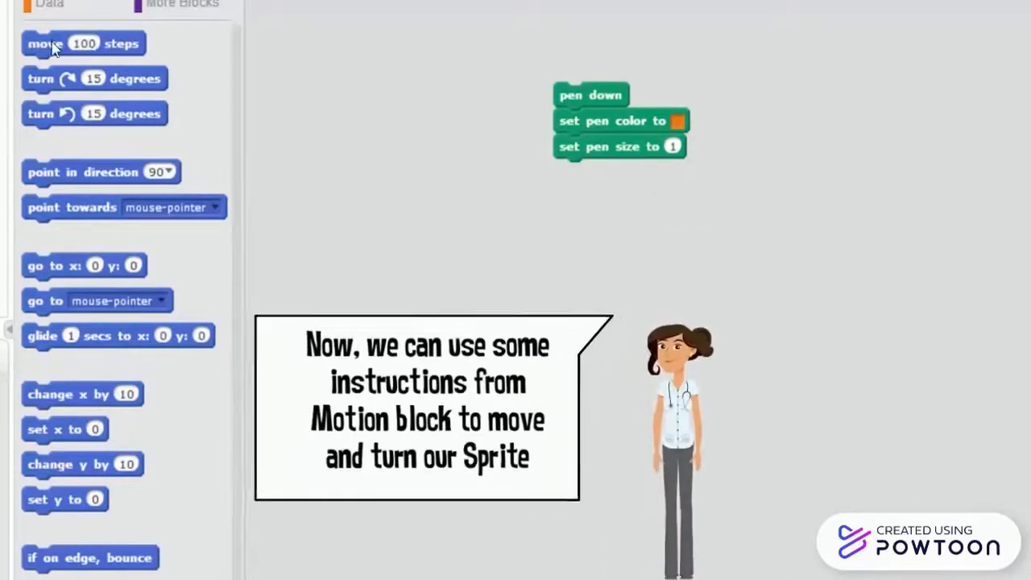
# - Add 'move 100 steps' and 'point in direction 180' below the pen blocks
pyautogui.moveTo(84, 44); pyautogui.dragTo(616, 171)
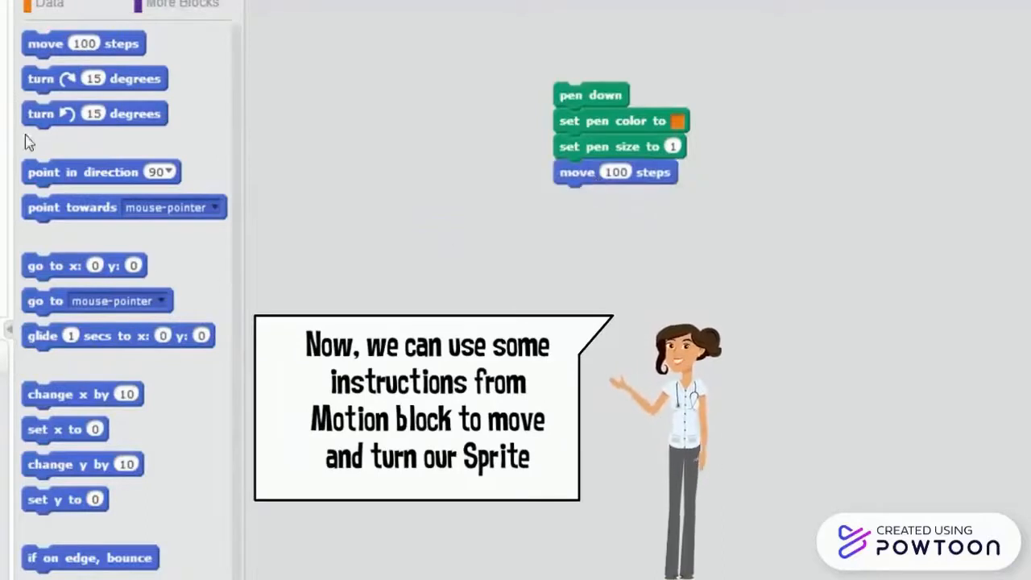
pyautogui.moveTo(10, 200)
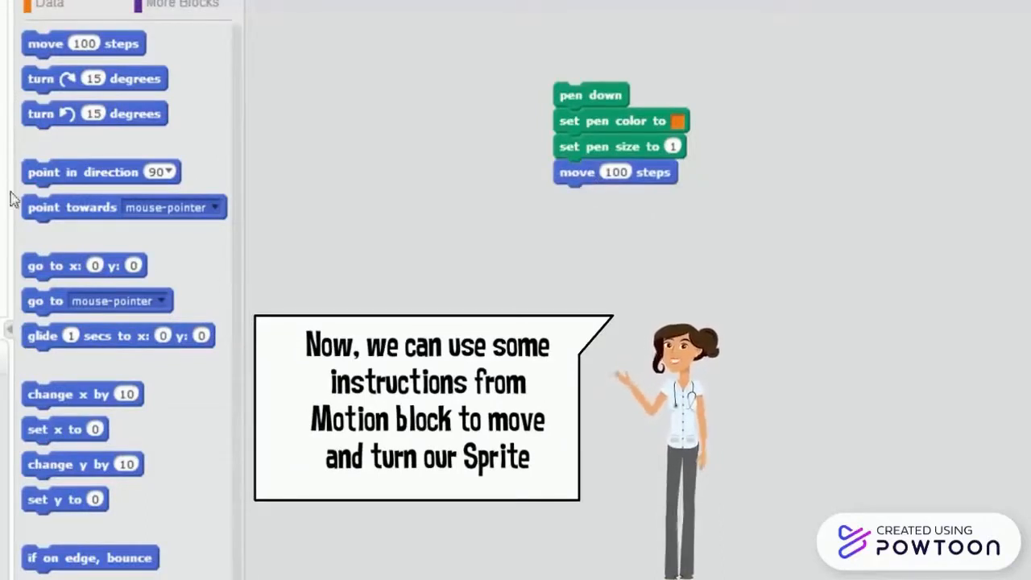
pyautogui.moveTo(88, 186)
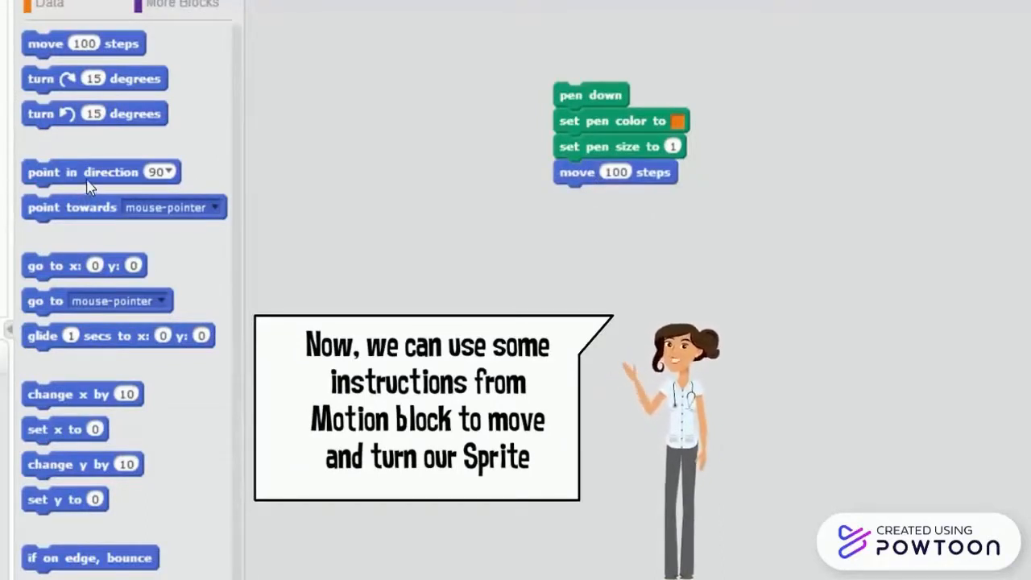
pyautogui.moveTo(99, 171); pyautogui.dragTo(632, 197)
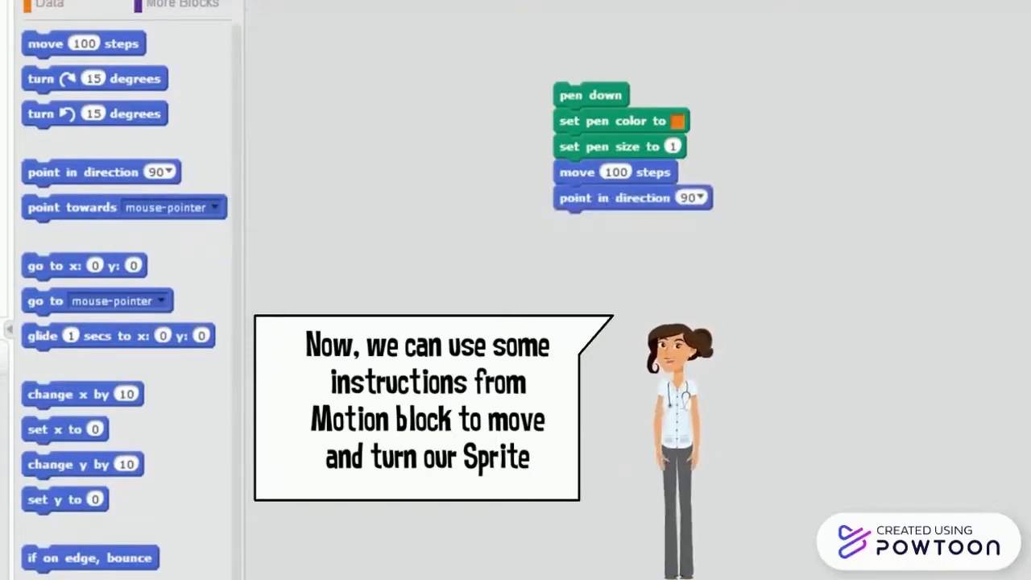
pyautogui.click(693, 196)
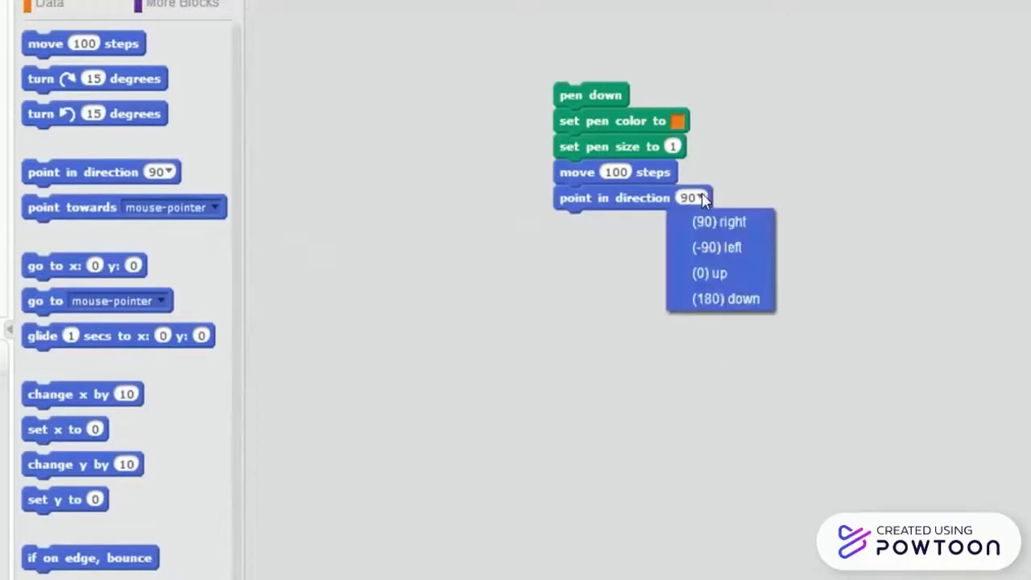
pyautogui.click(722, 298)
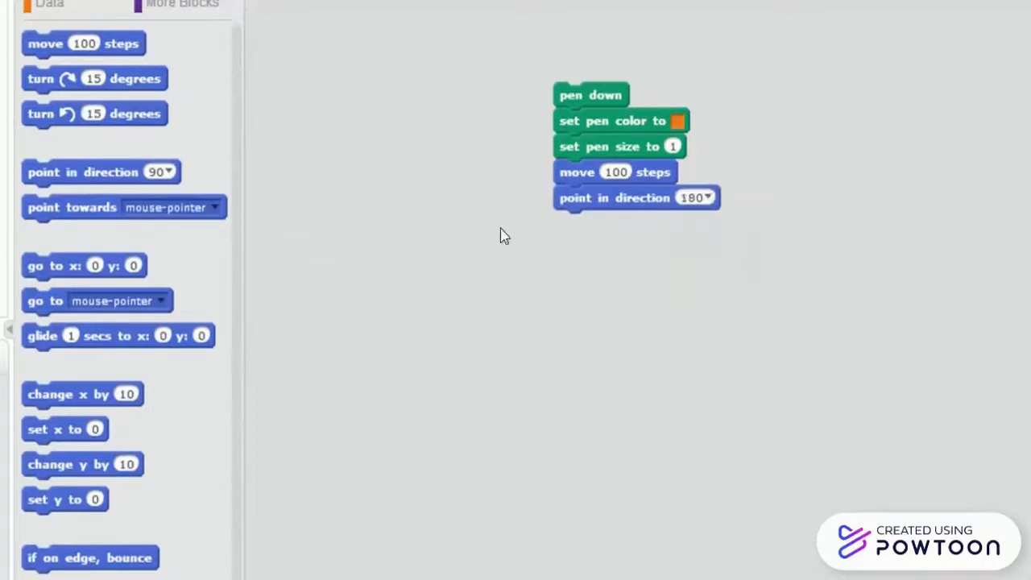